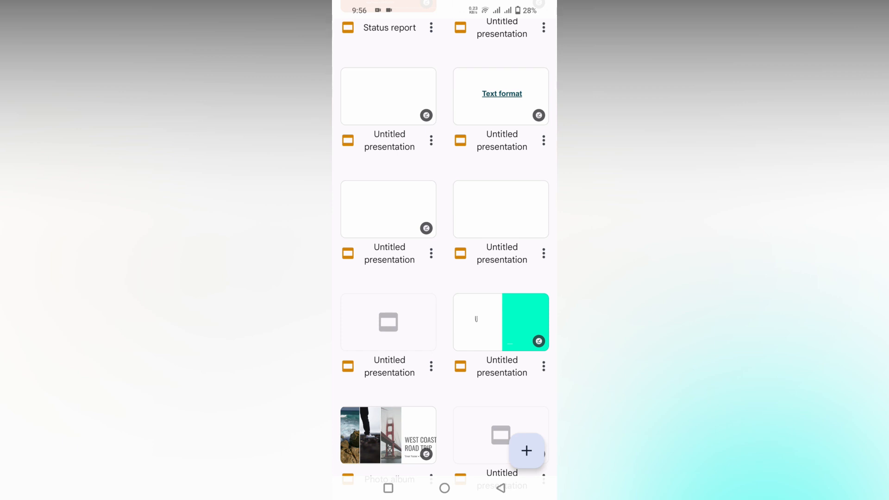
Rename the teal untitled presentation in the file list to "The", then open an untitled presentation.
scroll("down", 3)
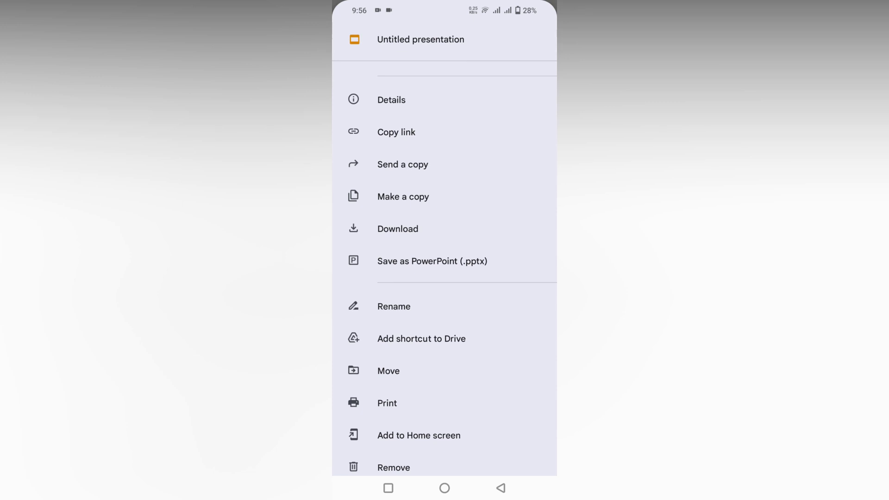
left_click(394, 306)
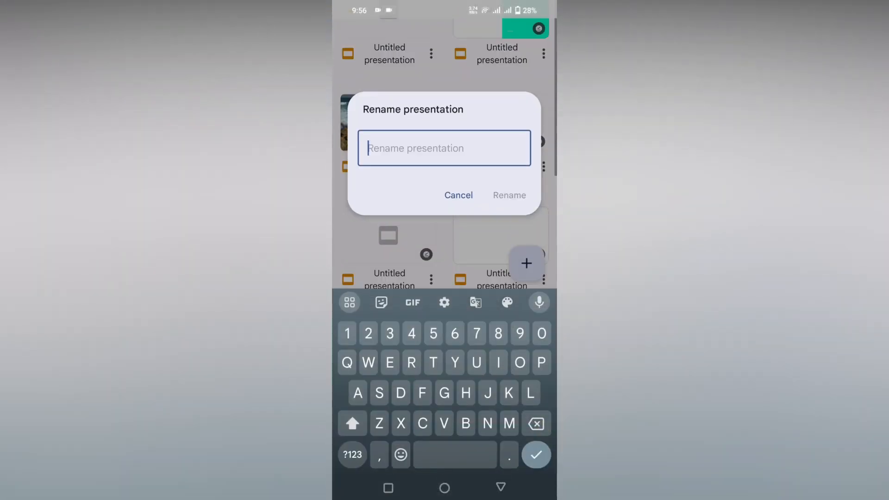
type("The")
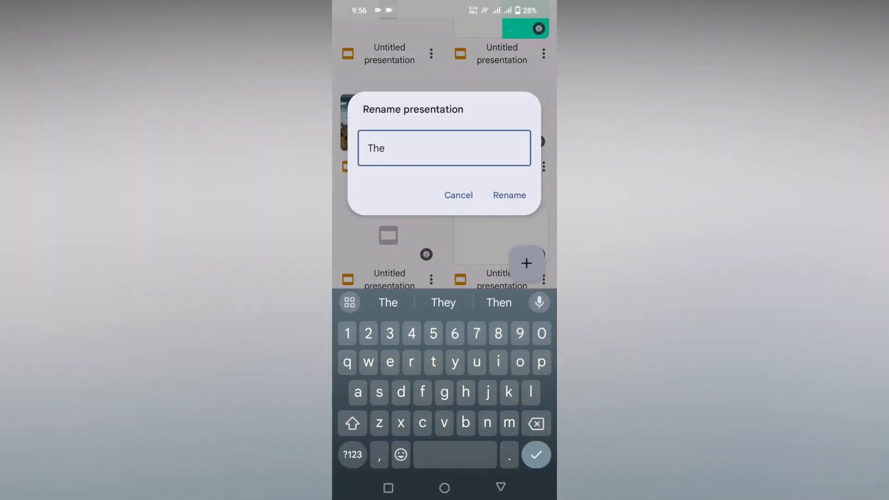
left_click(509, 195)
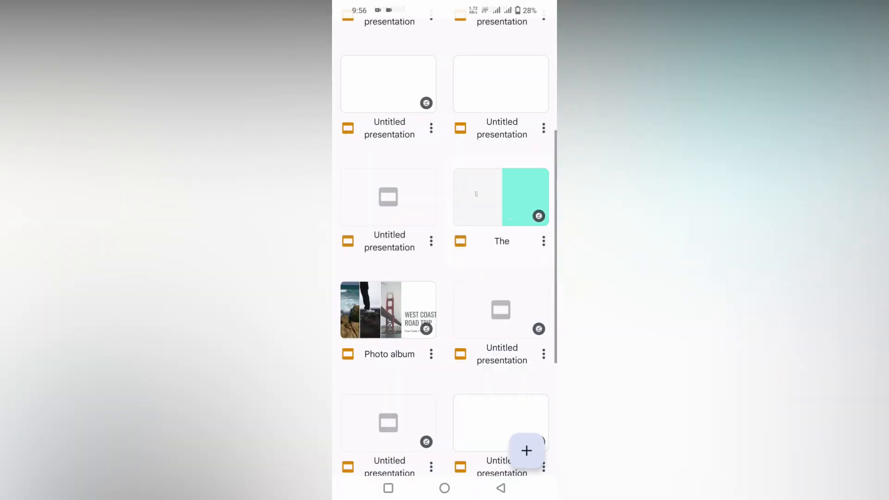
left_click(526, 450)
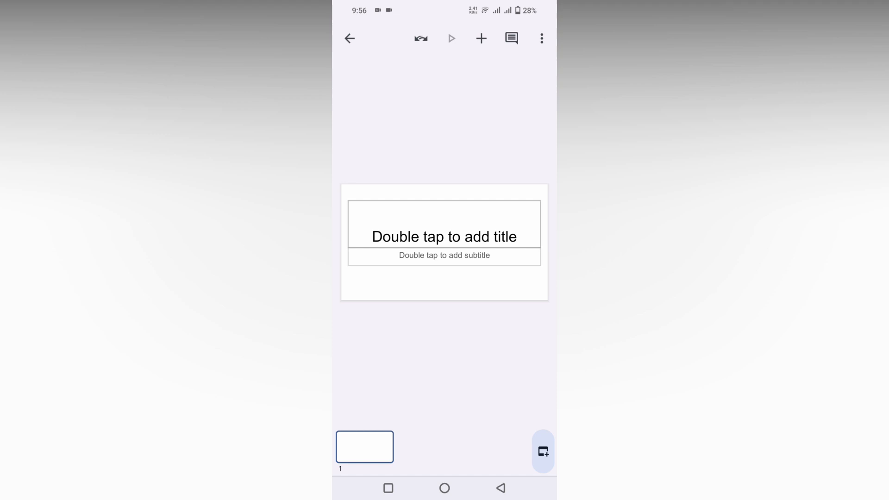
Add slides to the open untitled presentation and bring up its document options.
left_click(542, 452)
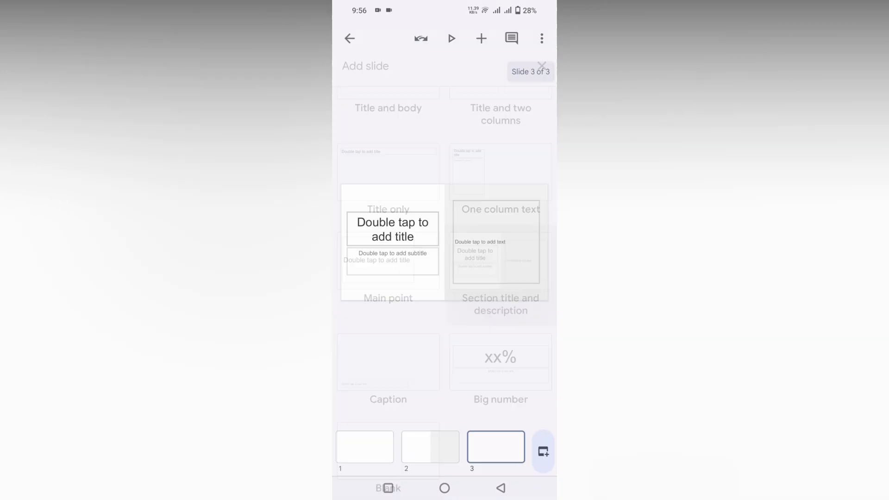
left_click(541, 38)
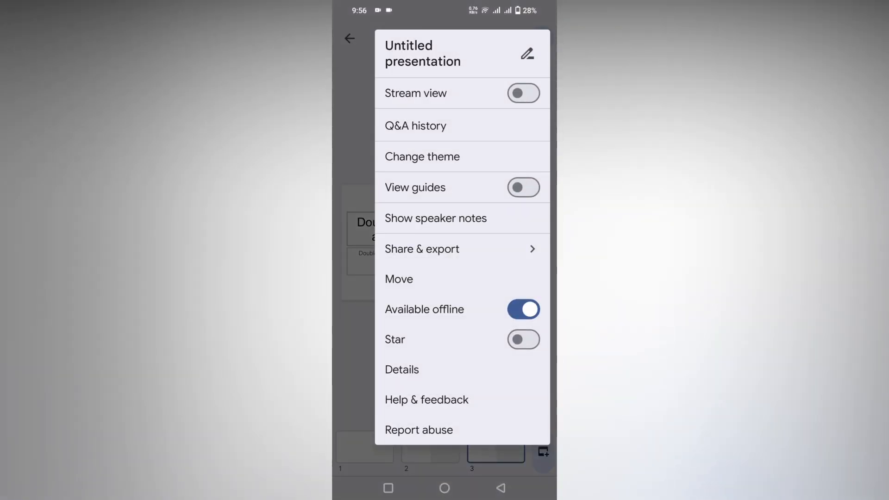
Rename the open presentation from "Untitled presentation" to "Tra presentation".
left_click(526, 54)
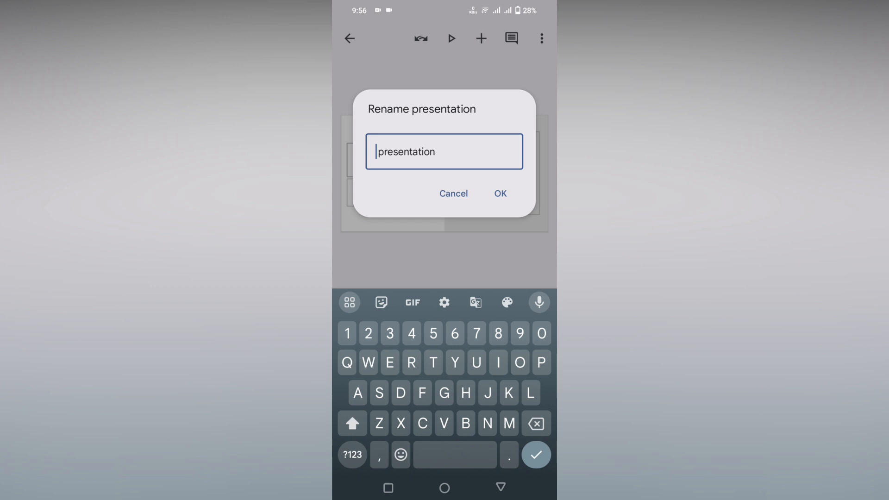
type("Tra")
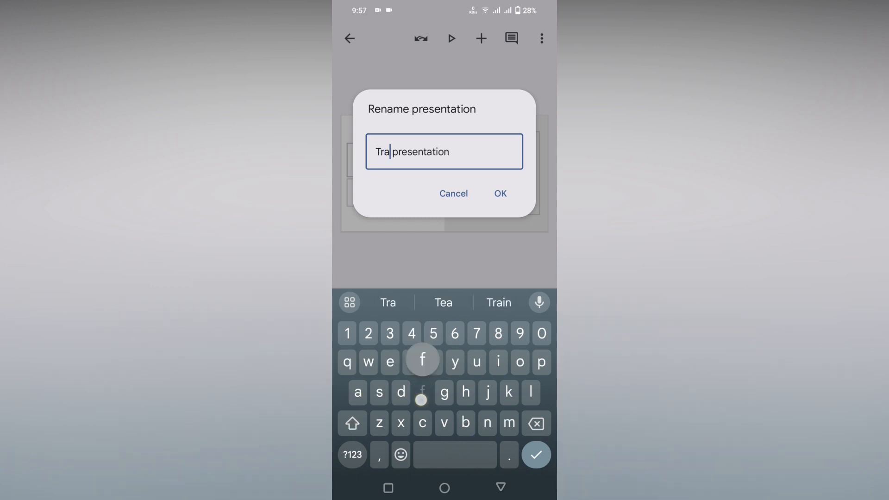
left_click(454, 194)
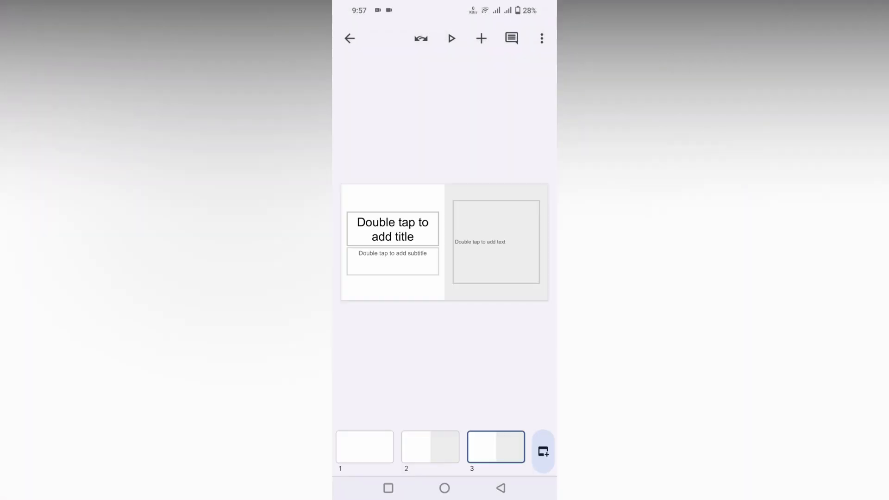
left_click(541, 38)
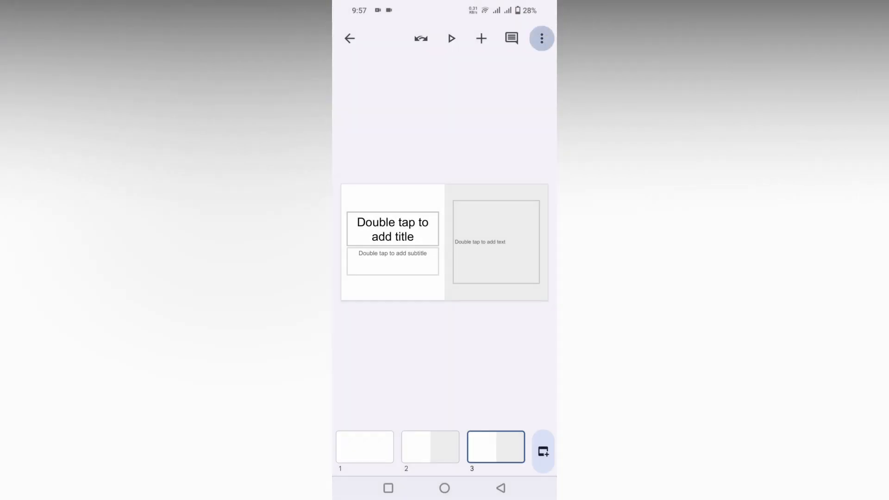
Back in the file list, rename another untitled presentation to "Ll".
left_click(540, 38)
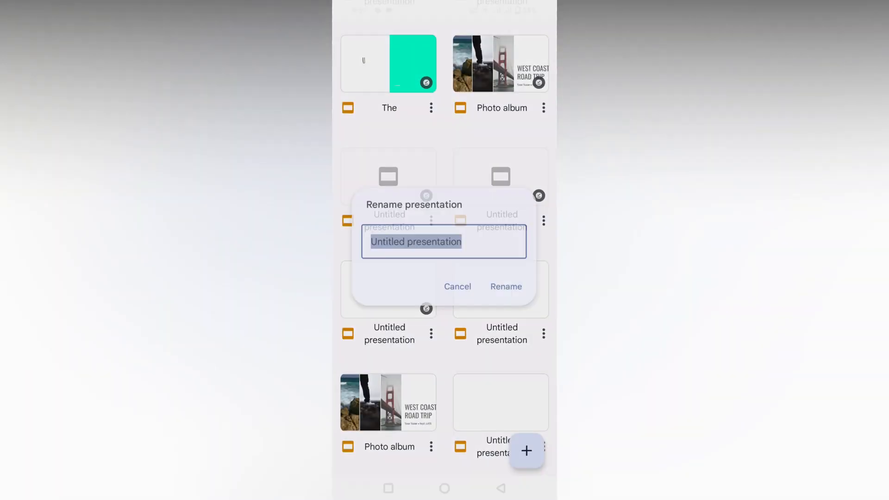
type("Ll")
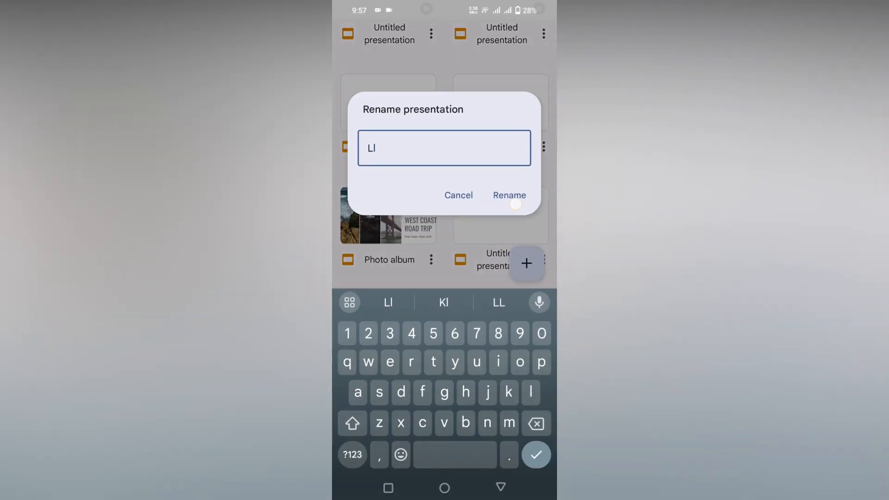
left_click(509, 195)
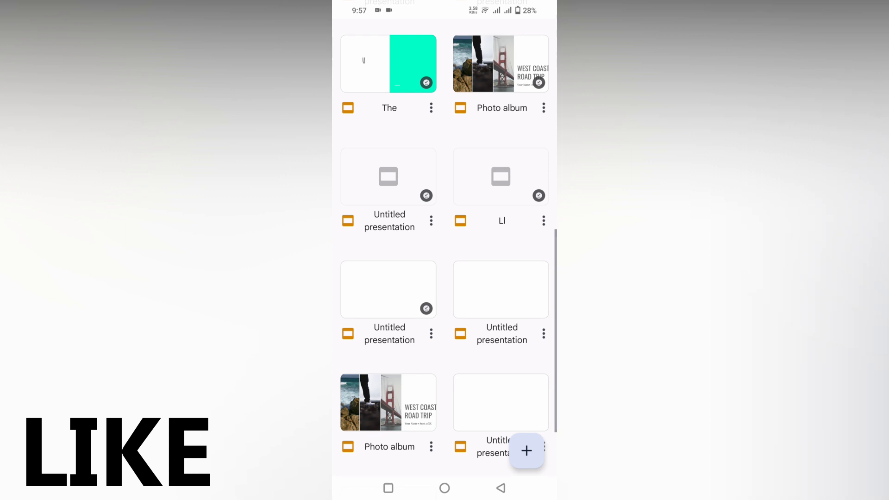